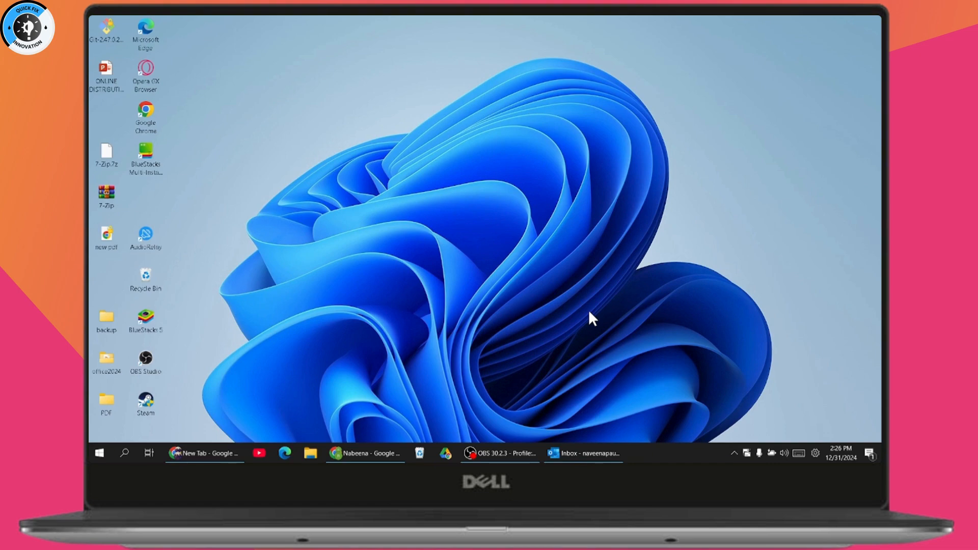
- Restore the Outlook inbox window from the taskbar
left_click(583, 453)
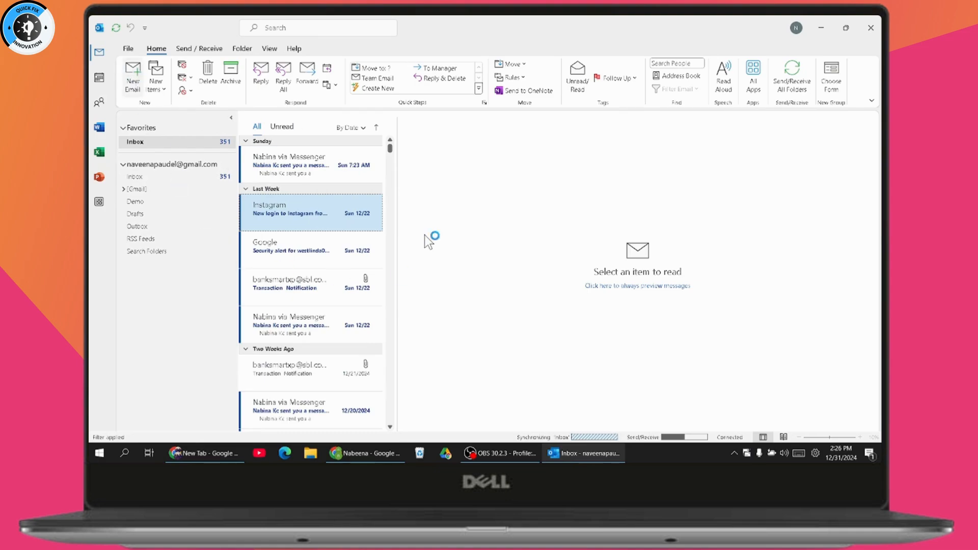
- Compose a new test email with recipient and subject, and send it
left_click(132, 74)
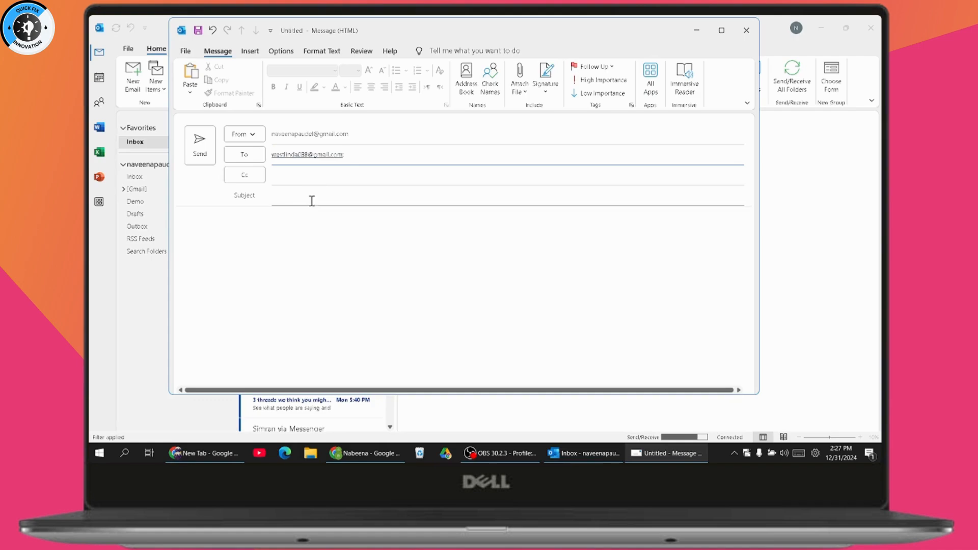
left_click(746, 30)
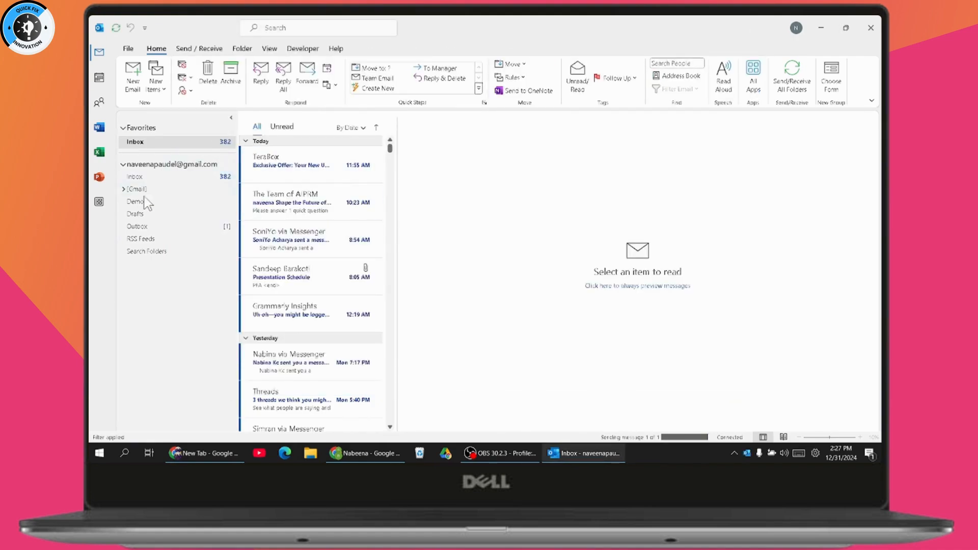
- Show the Sent Mail folder and read the just-sent 'demo' email
left_click(125, 190)
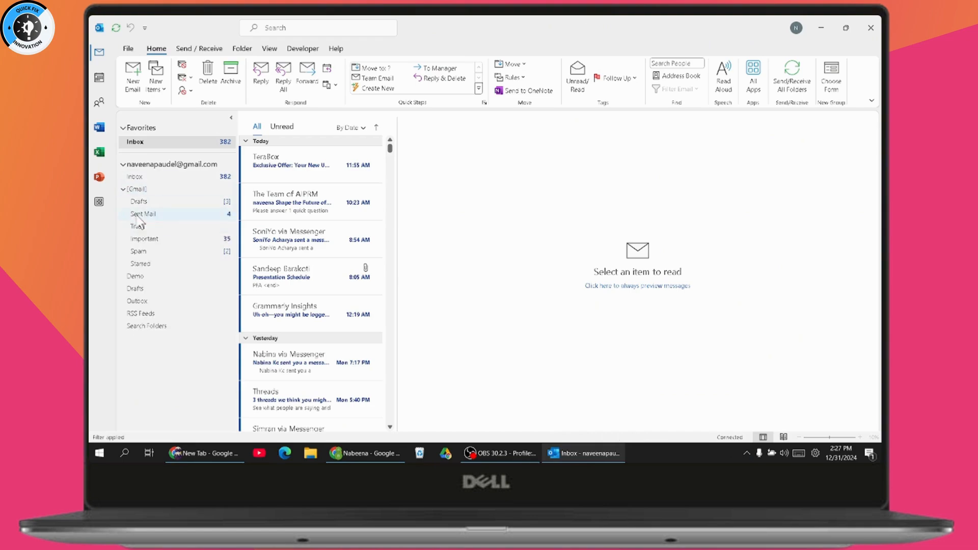
left_click(143, 214)
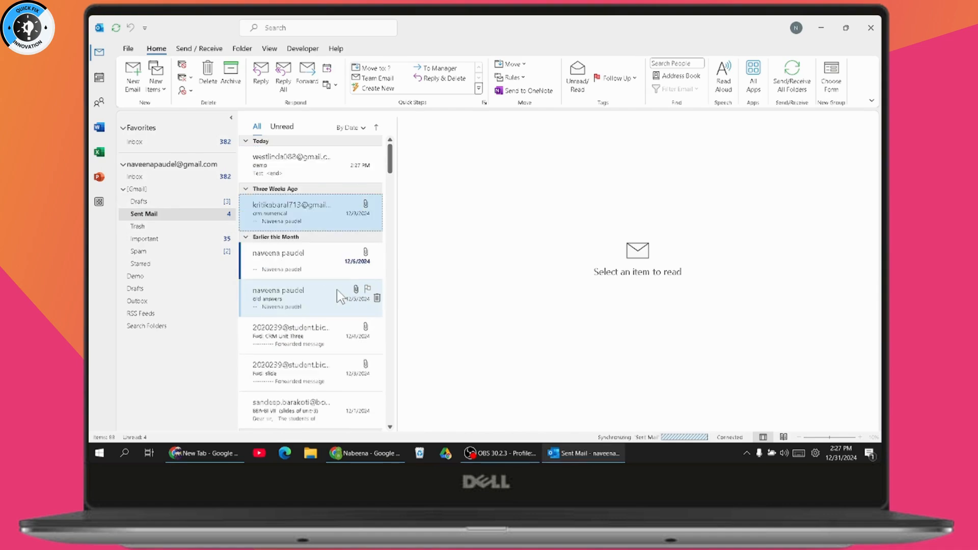
mouse_move(300, 165)
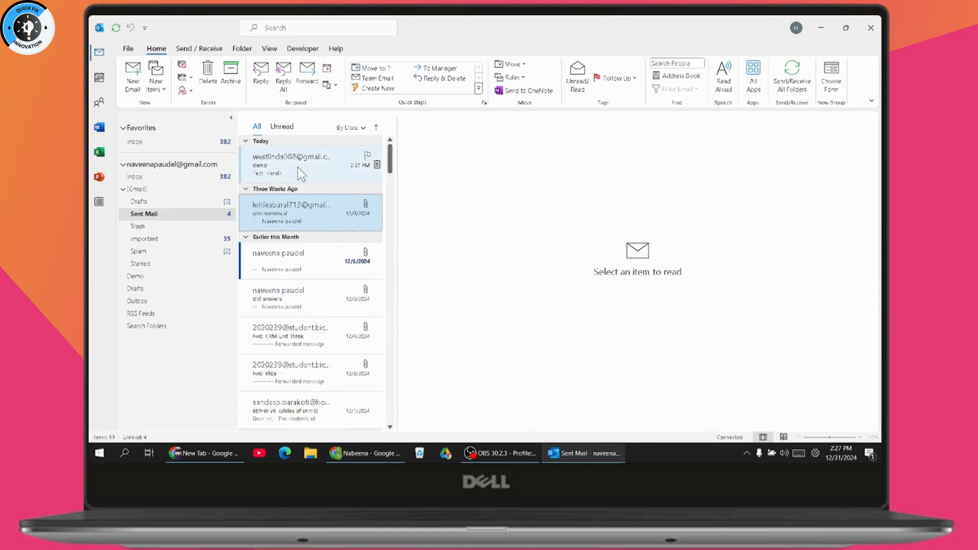
left_click(293, 163)
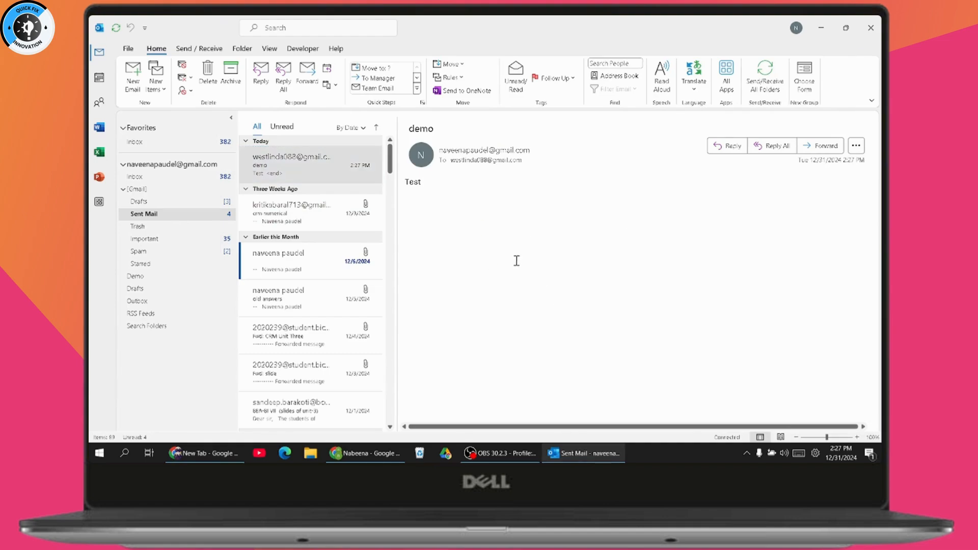
left_click(855, 146)
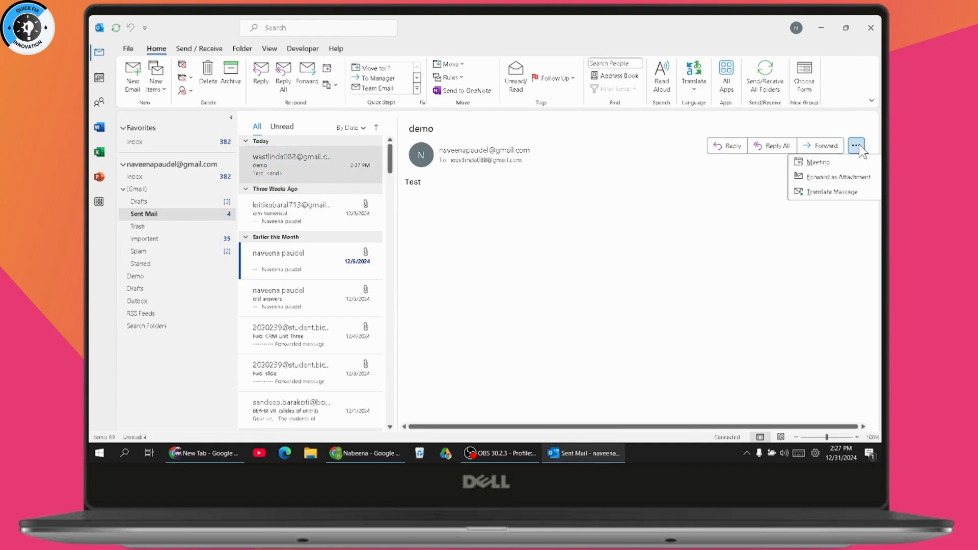
mouse_move(825, 181)
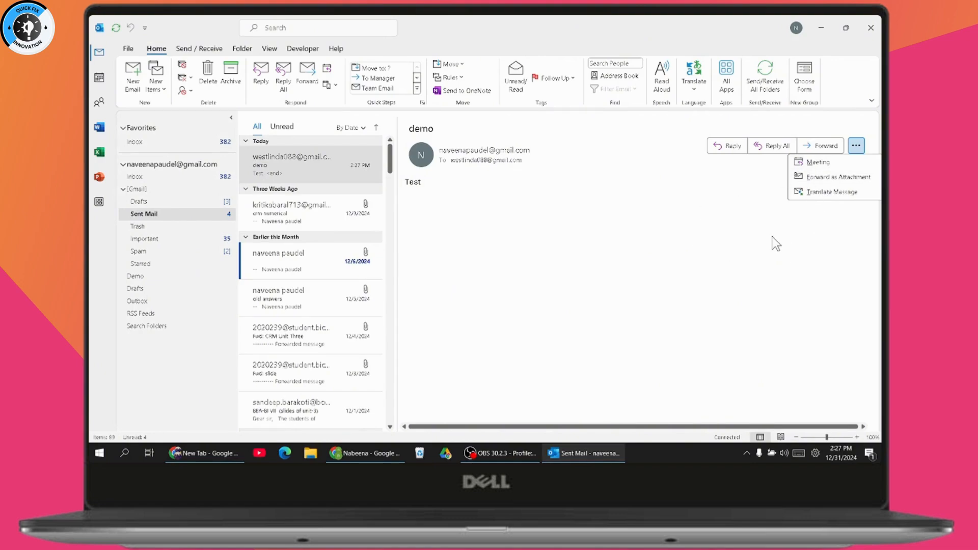
mouse_move(760, 237)
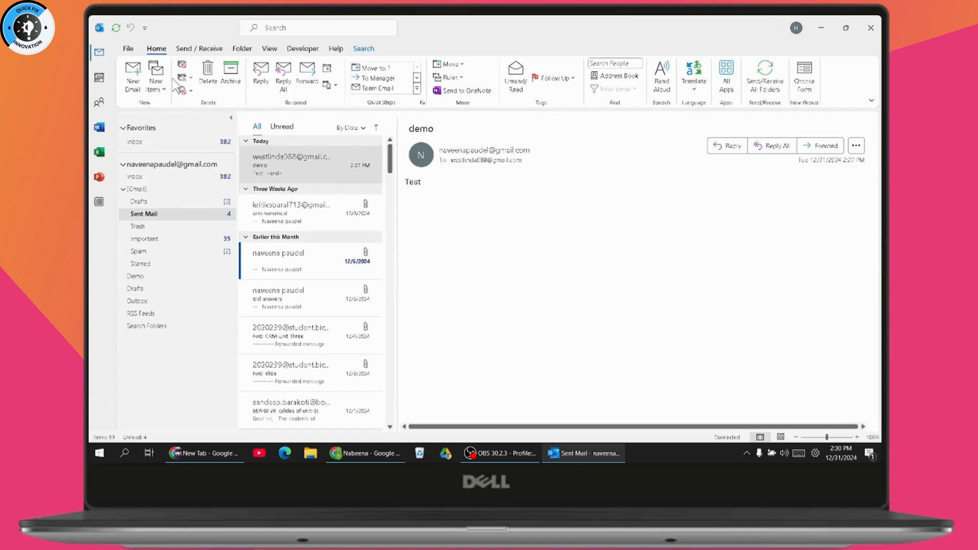
mouse_move(488, 82)
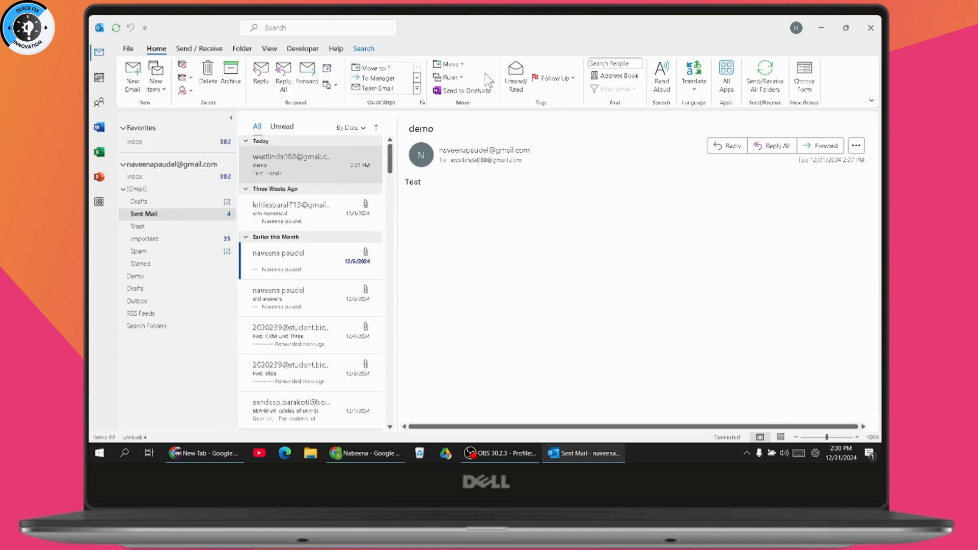
left_click(448, 63)
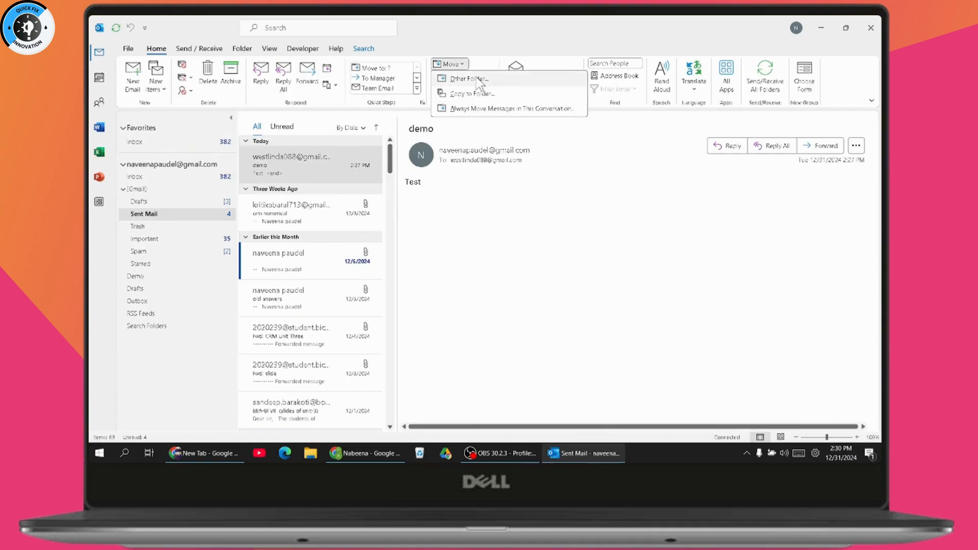
left_click(486, 209)
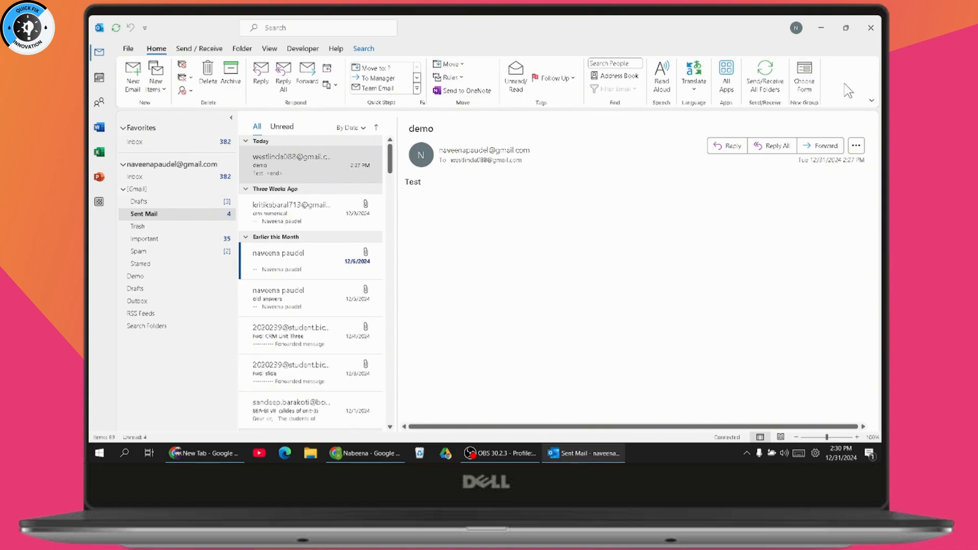
mouse_move(835, 75)
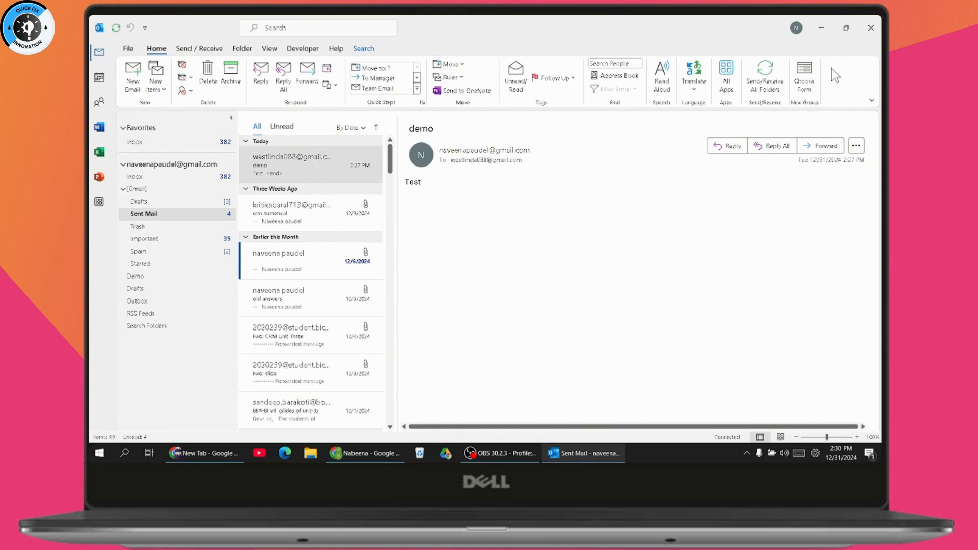
mouse_move(805, 69)
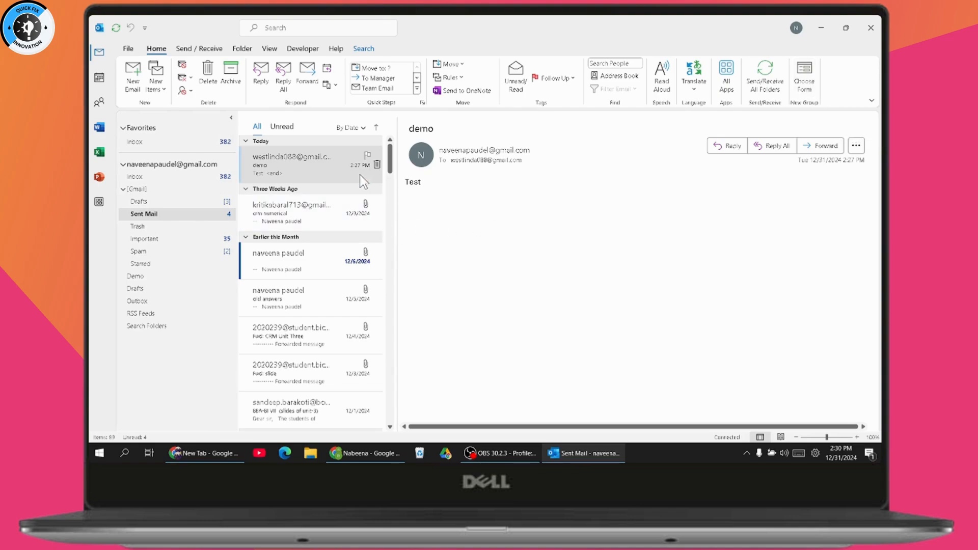
mouse_move(358, 175)
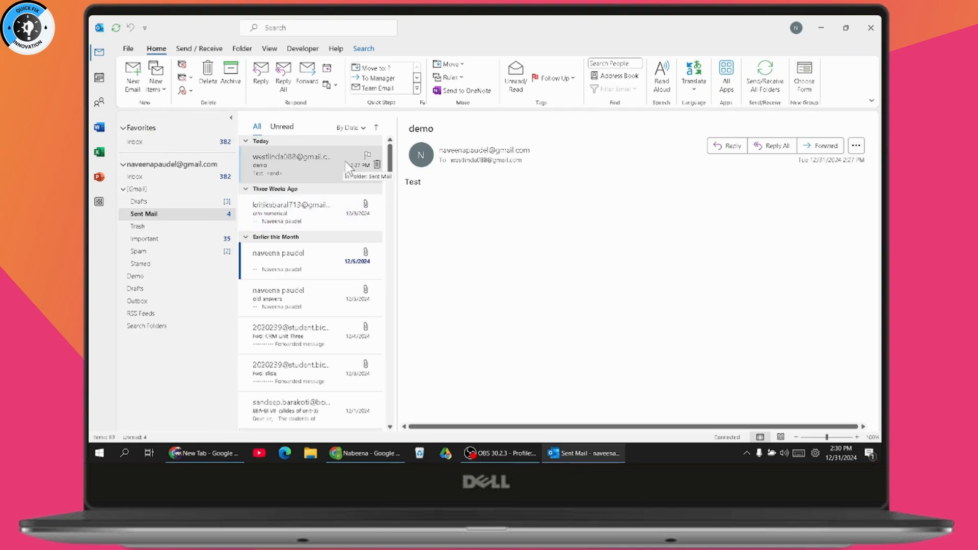
mouse_move(434, 216)
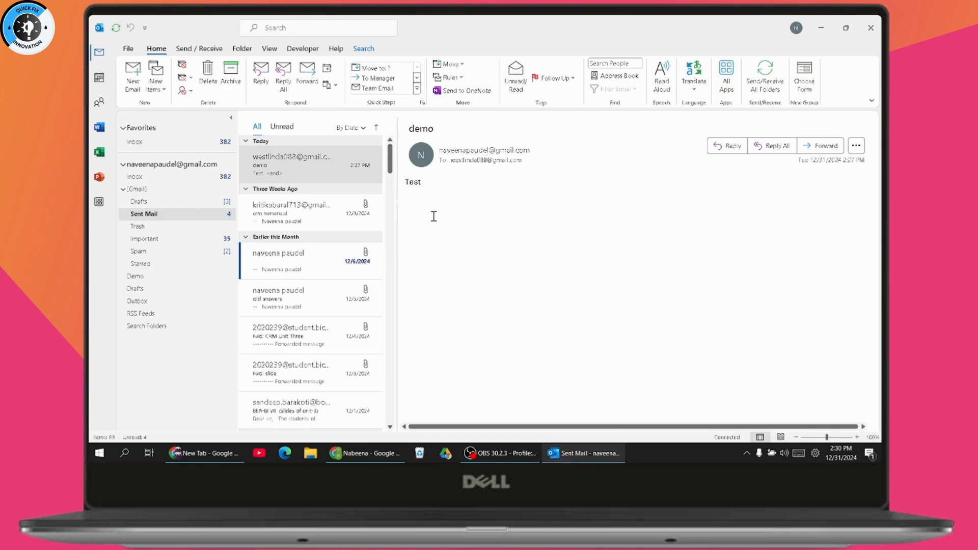
mouse_move(390, 185)
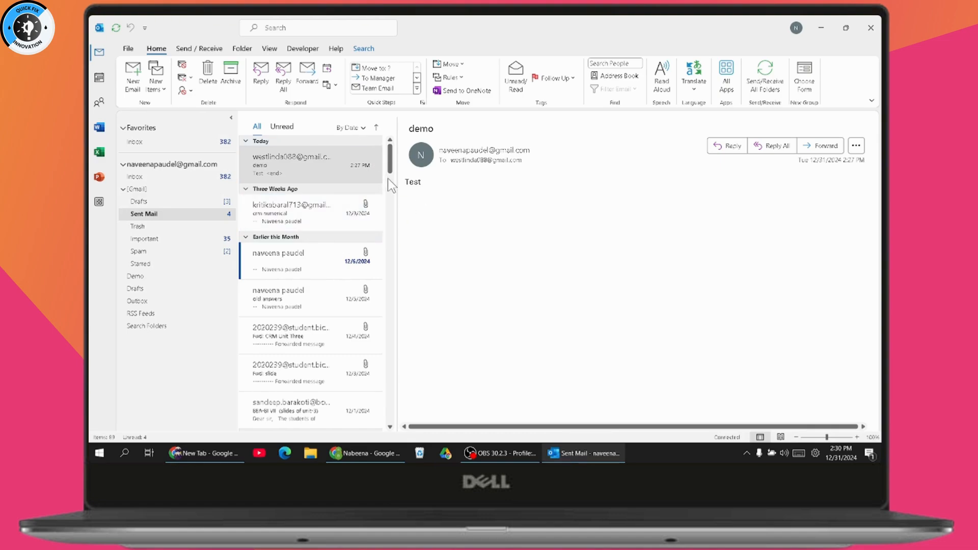
mouse_move(493, 200)
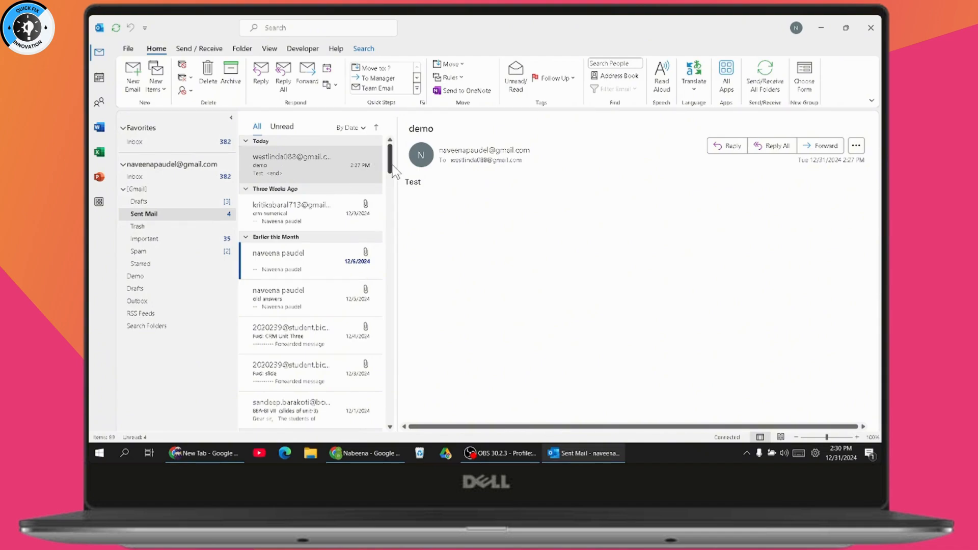
- Read the older 'crm numerical' sent email instead of the demo message
left_click(290, 164)
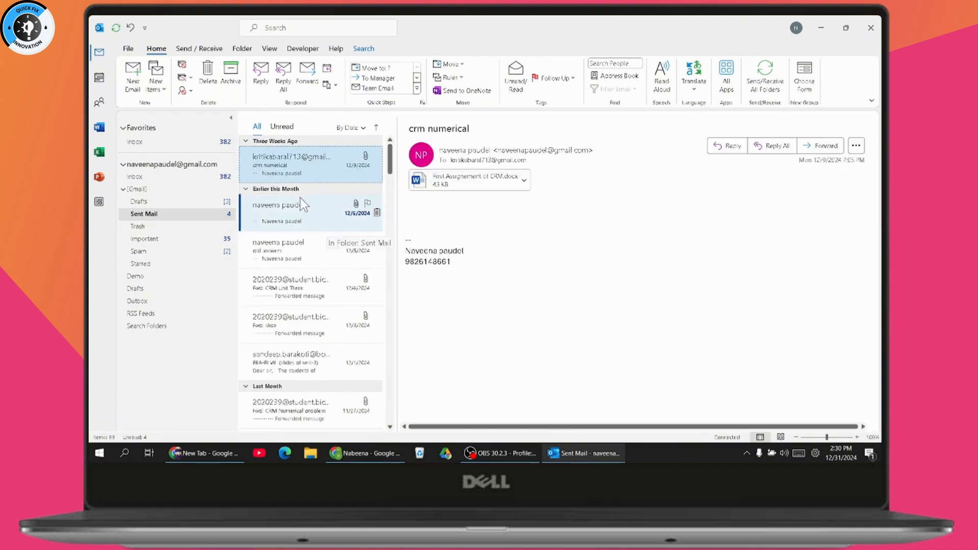
mouse_move(349, 165)
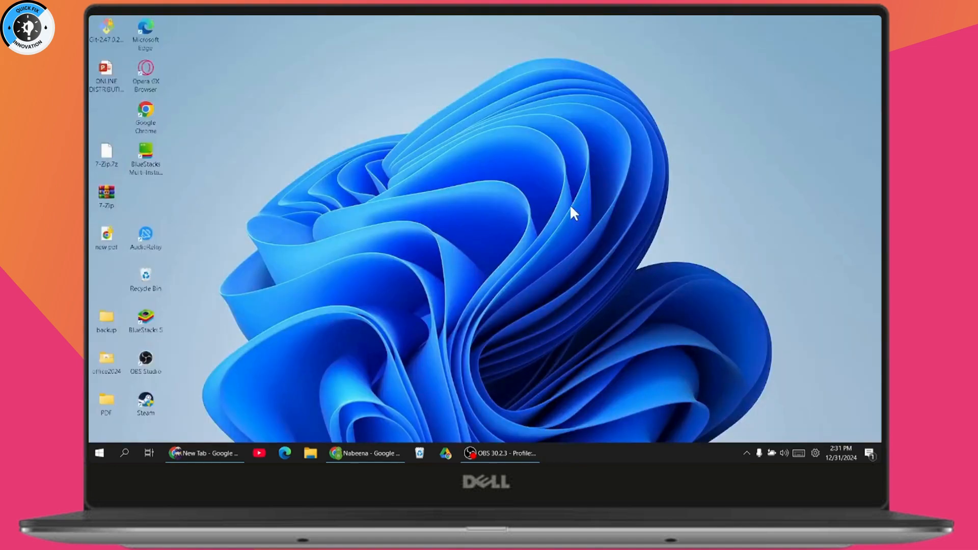
mouse_move(493, 265)
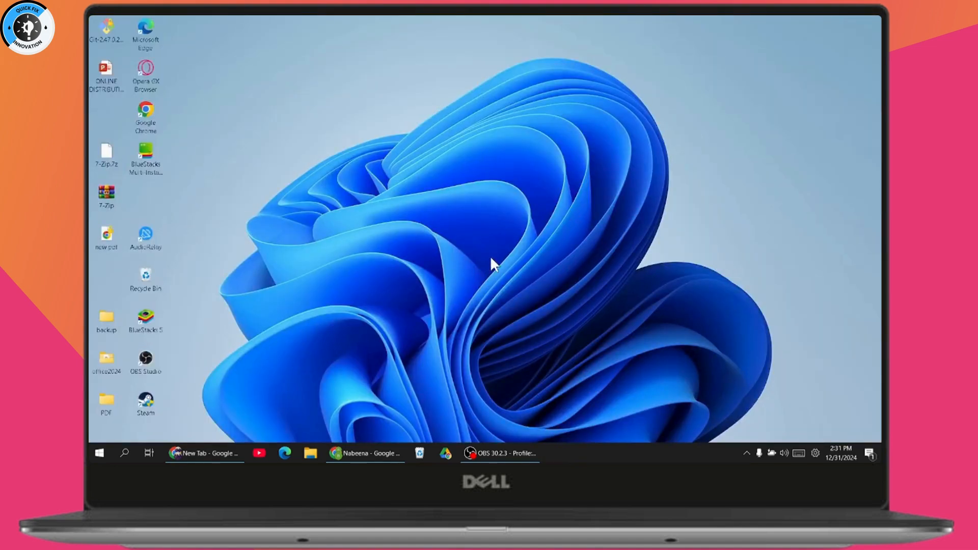